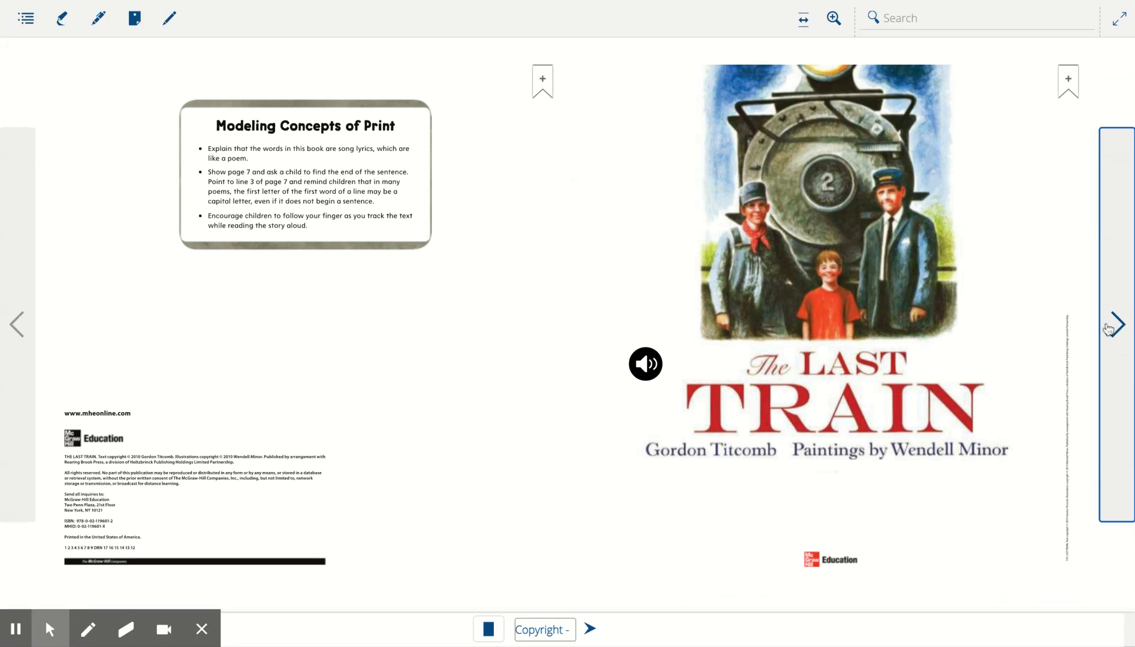
Turn to the dedication and foreword spread and play both pages' narration.
{"action": "left_click", "coordinate": [645, 364]}
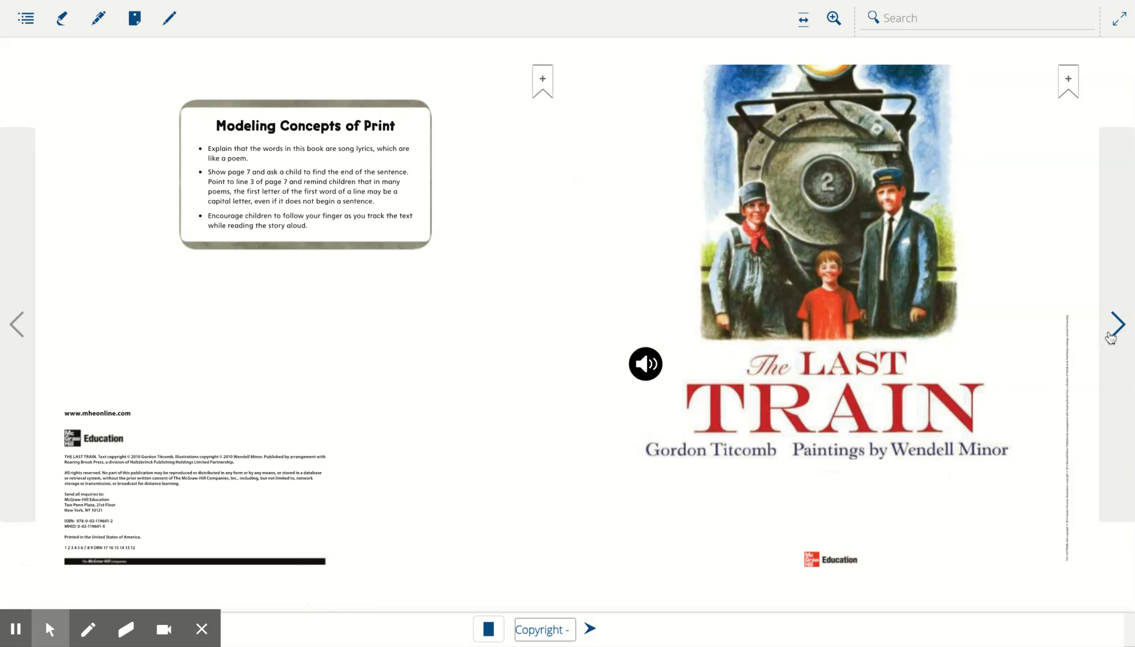
{"action": "left_click", "coordinate": [1118, 323]}
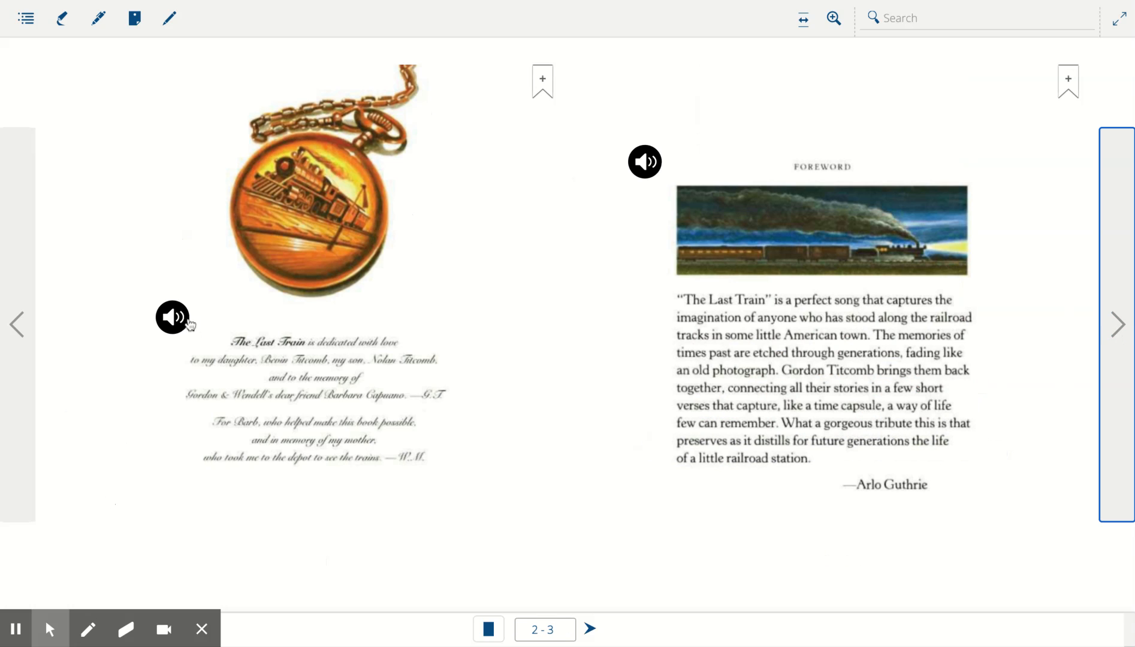
{"action": "left_click", "coordinate": [172, 318]}
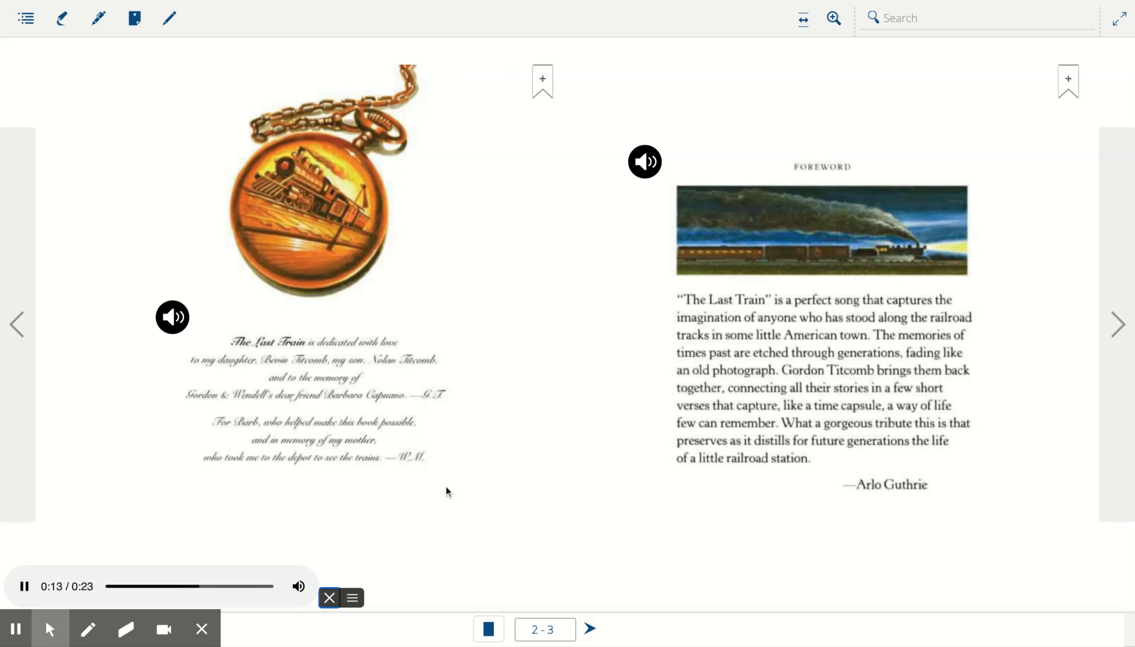
{"action": "mouse_move", "coordinate": [574, 429]}
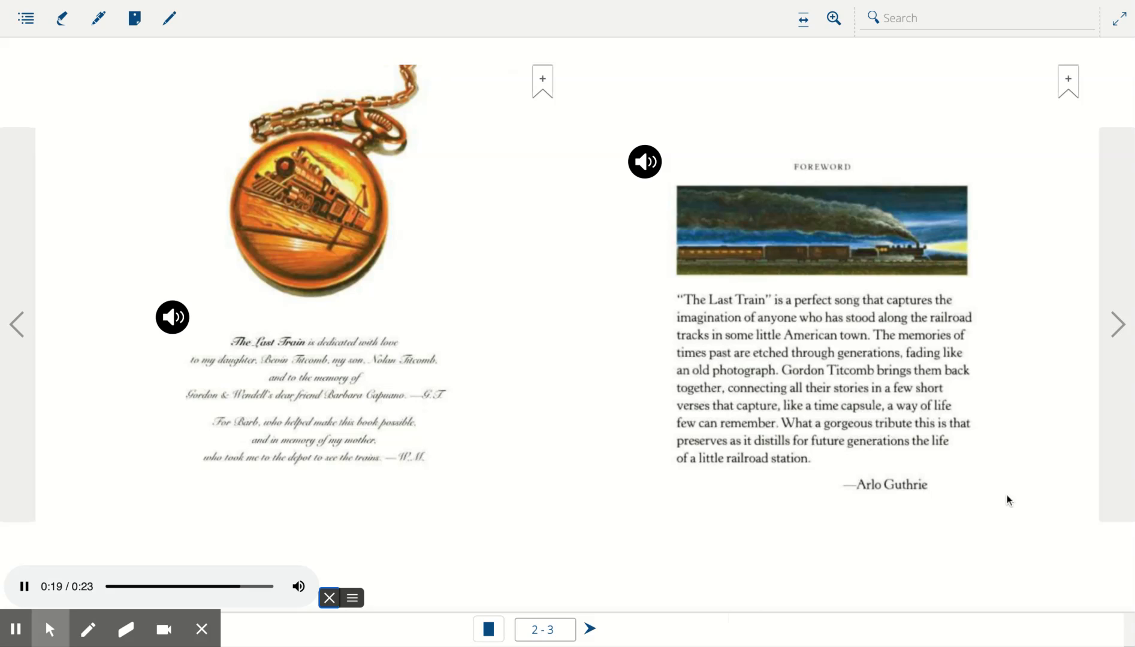
{"action": "mouse_move", "coordinate": [1076, 402]}
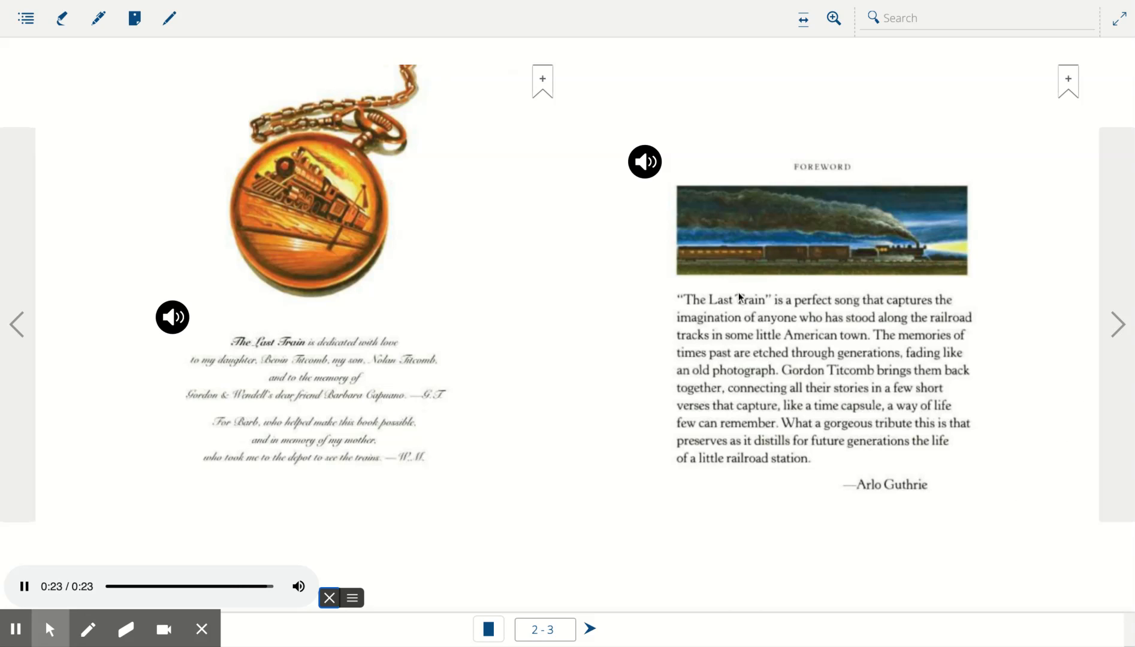
{"action": "left_click", "coordinate": [643, 162]}
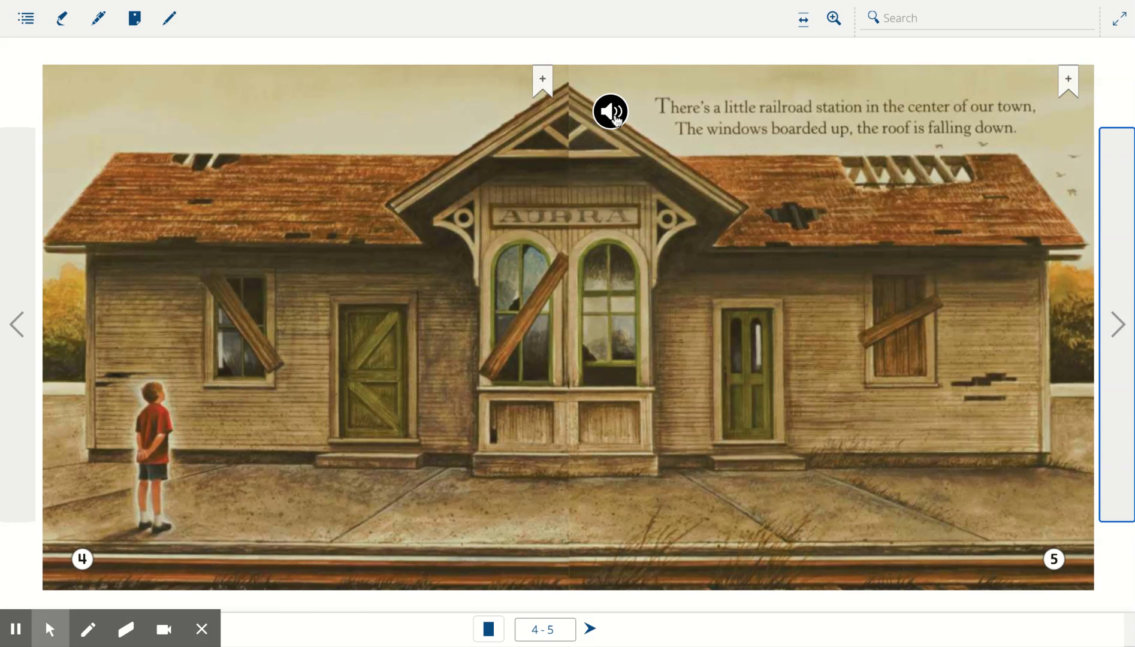
Play the station narration, the page 7 verse on spread 6-7, then the Granddad verse on pages 8-9.
{"action": "left_click", "coordinate": [610, 111]}
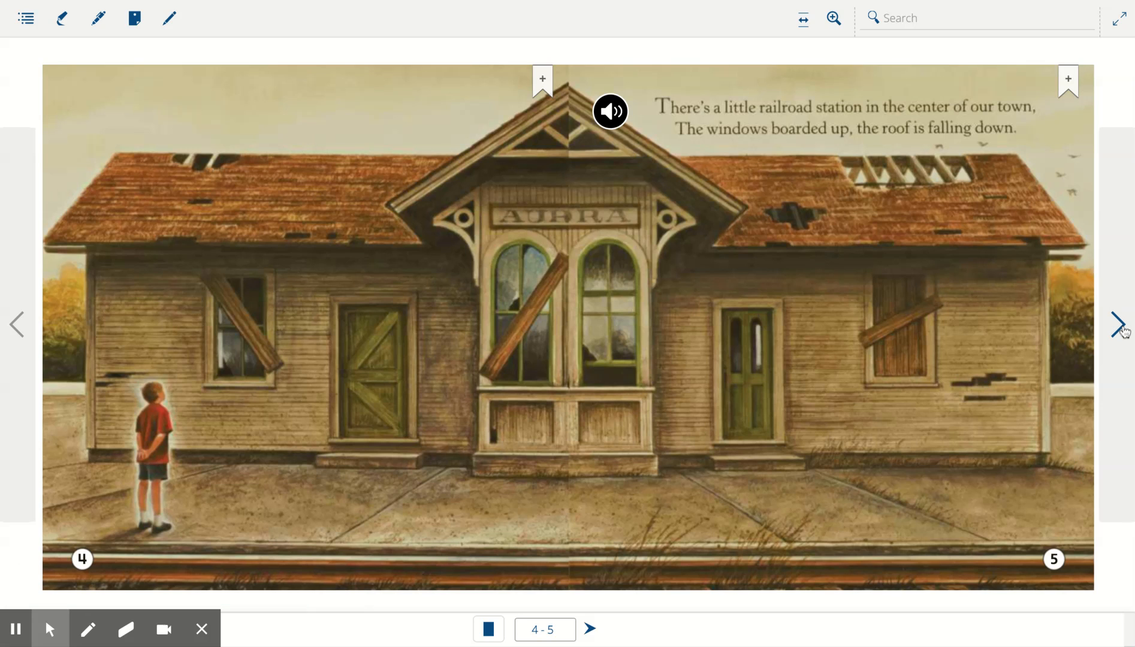
{"action": "left_click", "coordinate": [1117, 325]}
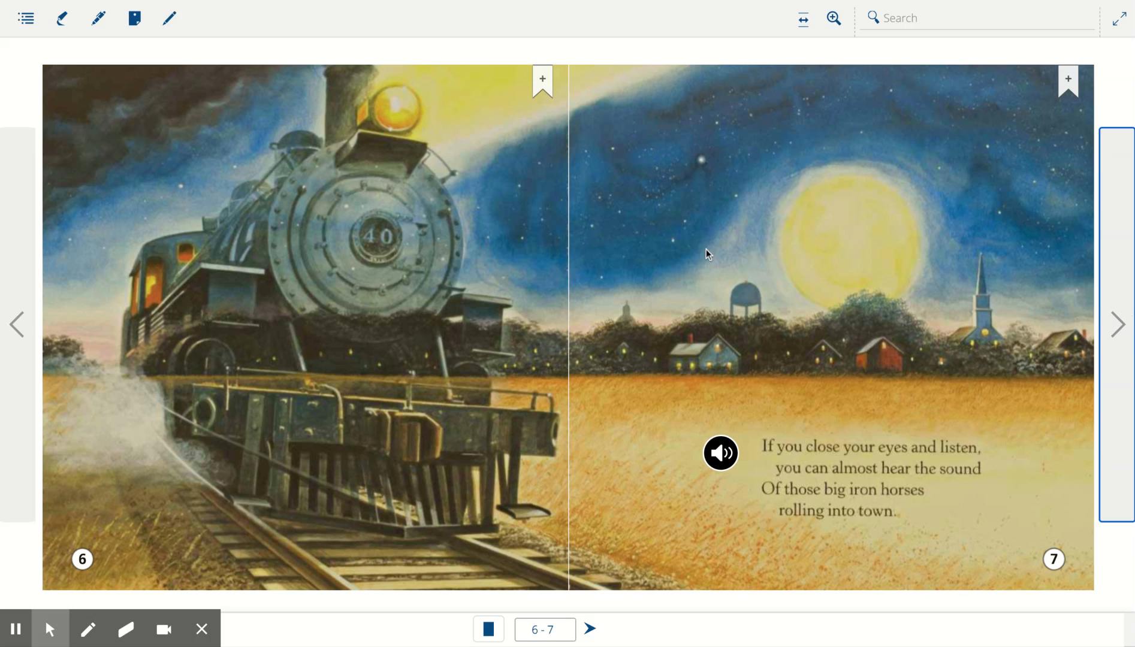
{"action": "left_click", "coordinate": [721, 453]}
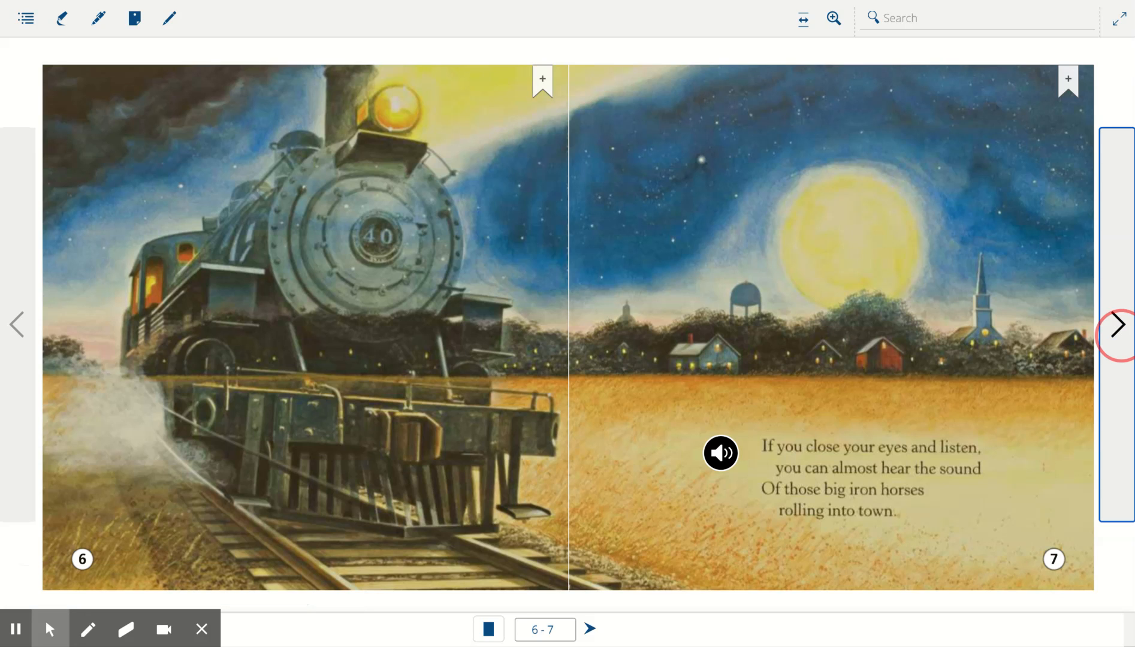
{"action": "left_click", "coordinate": [1118, 325]}
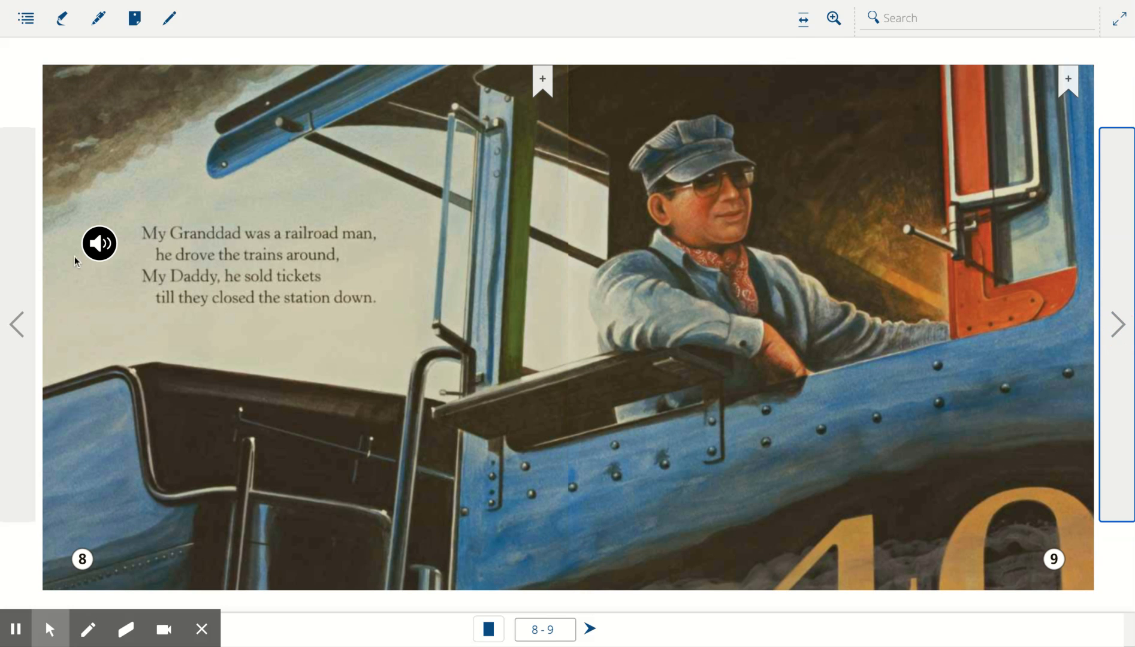
{"action": "left_click", "coordinate": [99, 242]}
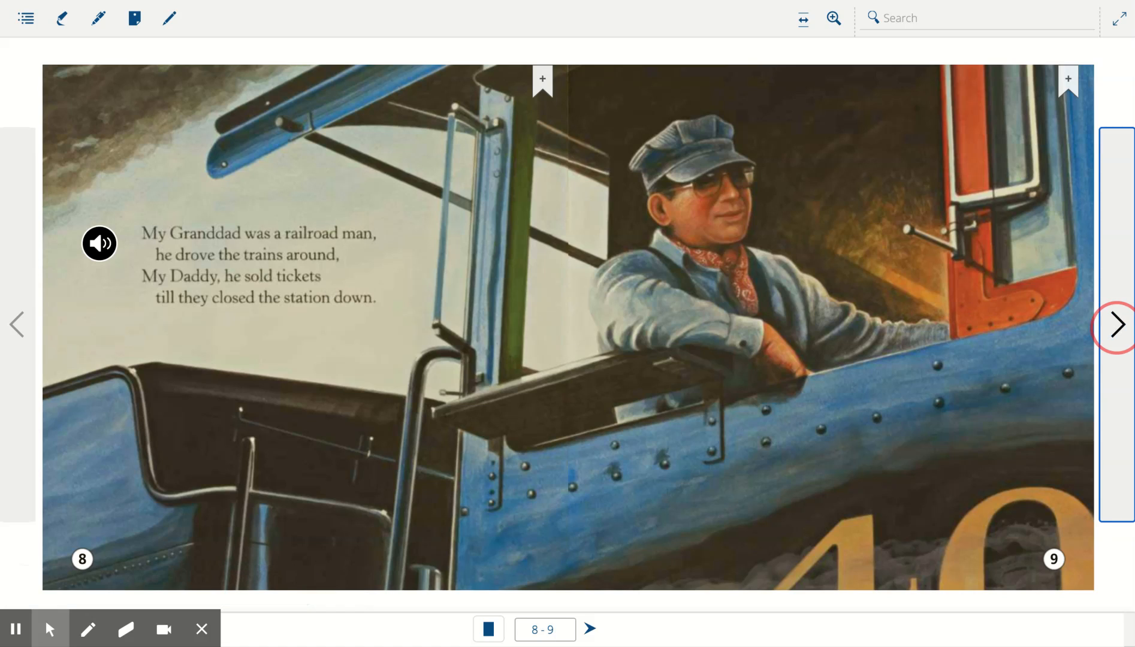
Turn through pages 10-11 and 12-13, playing the City of New Orleans verse.
{"action": "left_click", "coordinate": [1116, 324]}
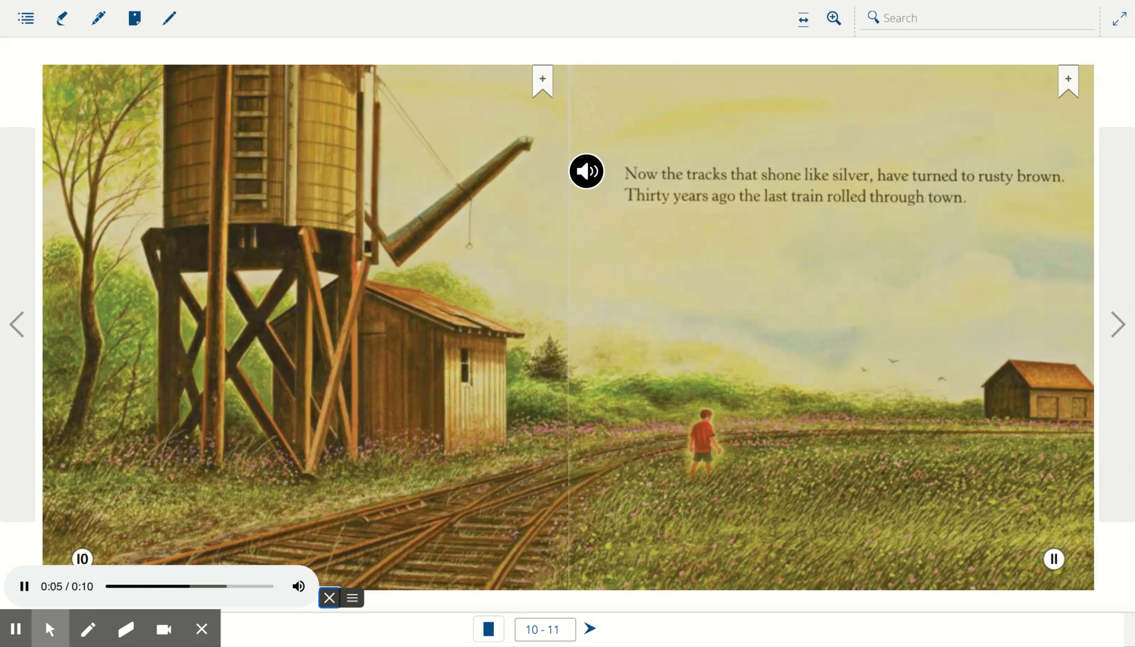
{"action": "mouse_move", "coordinate": [854, 201]}
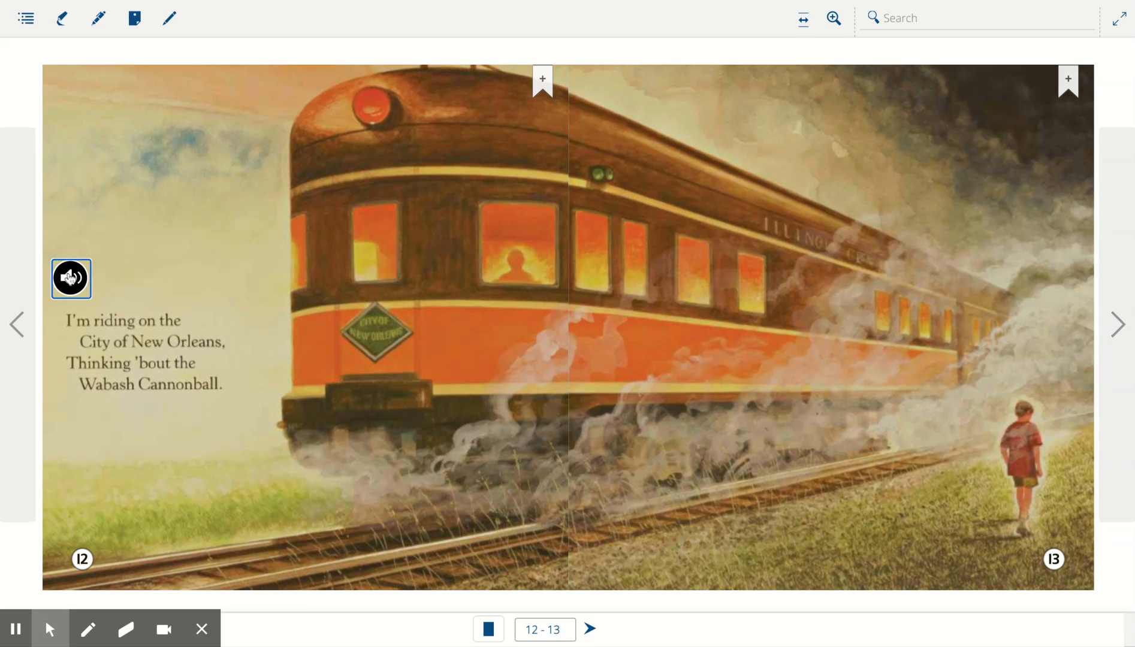
{"action": "left_click", "coordinate": [70, 278]}
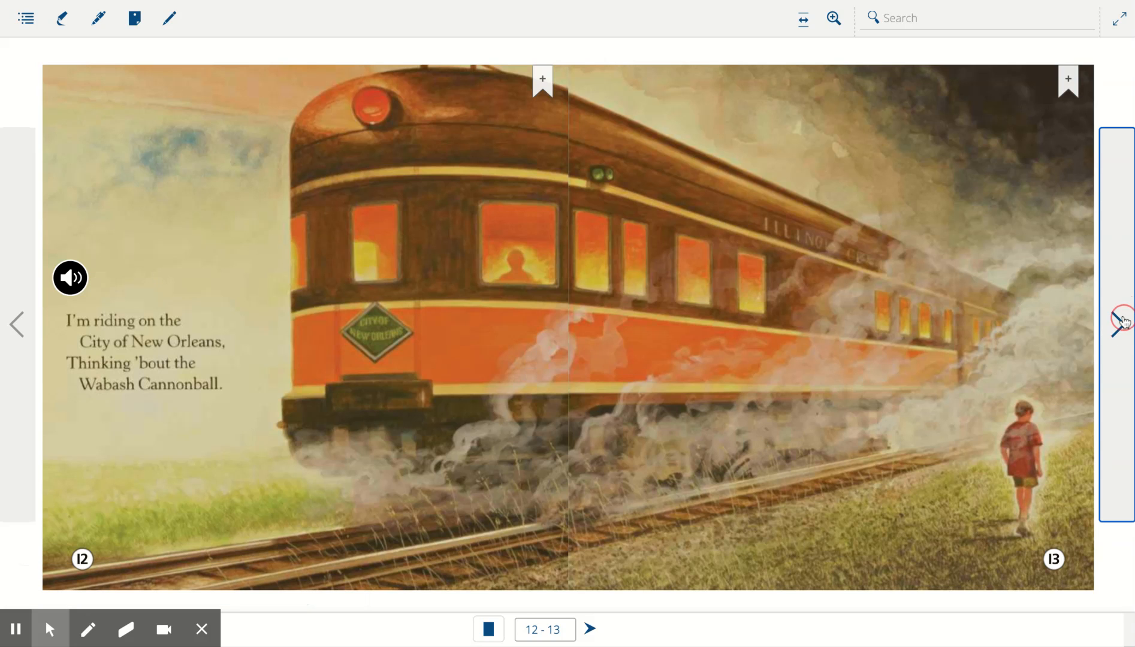
{"action": "left_click", "coordinate": [590, 628]}
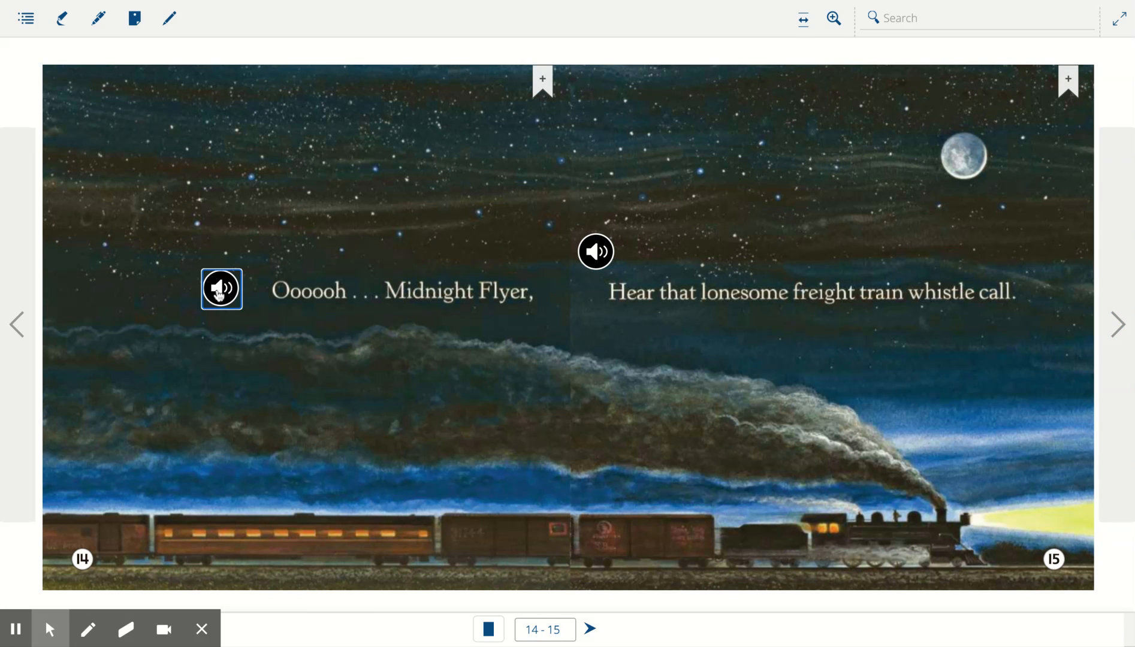
Play the Midnight Flyer line on page 14 and the whistle call on page 15.
{"action": "left_click", "coordinate": [222, 289]}
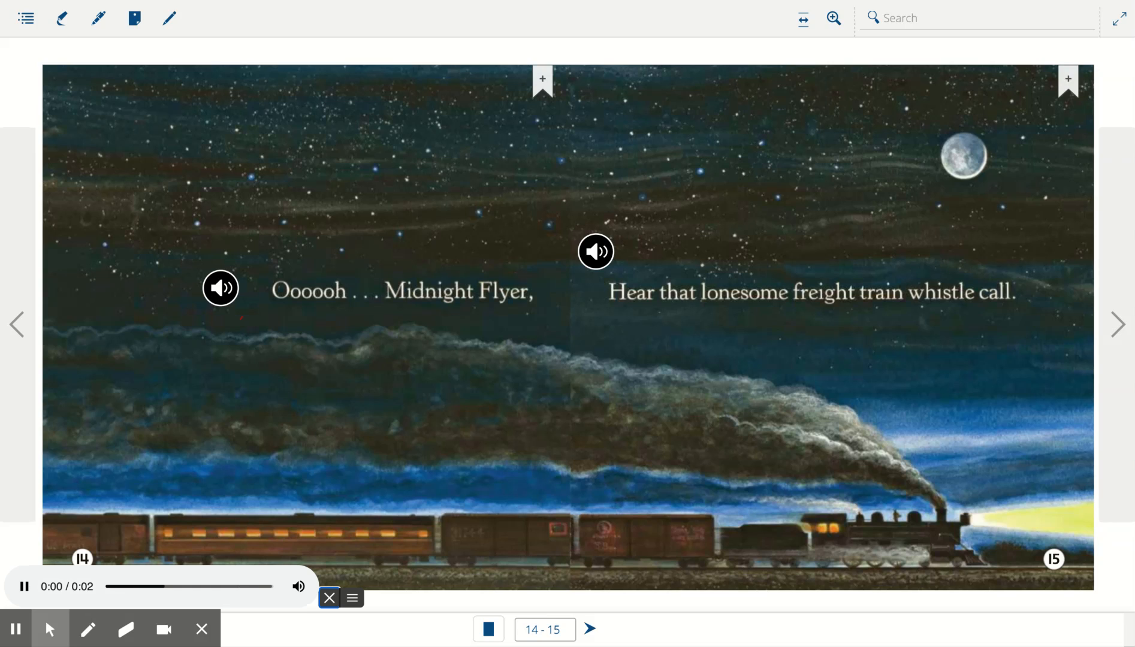
{"action": "left_click", "coordinate": [329, 598]}
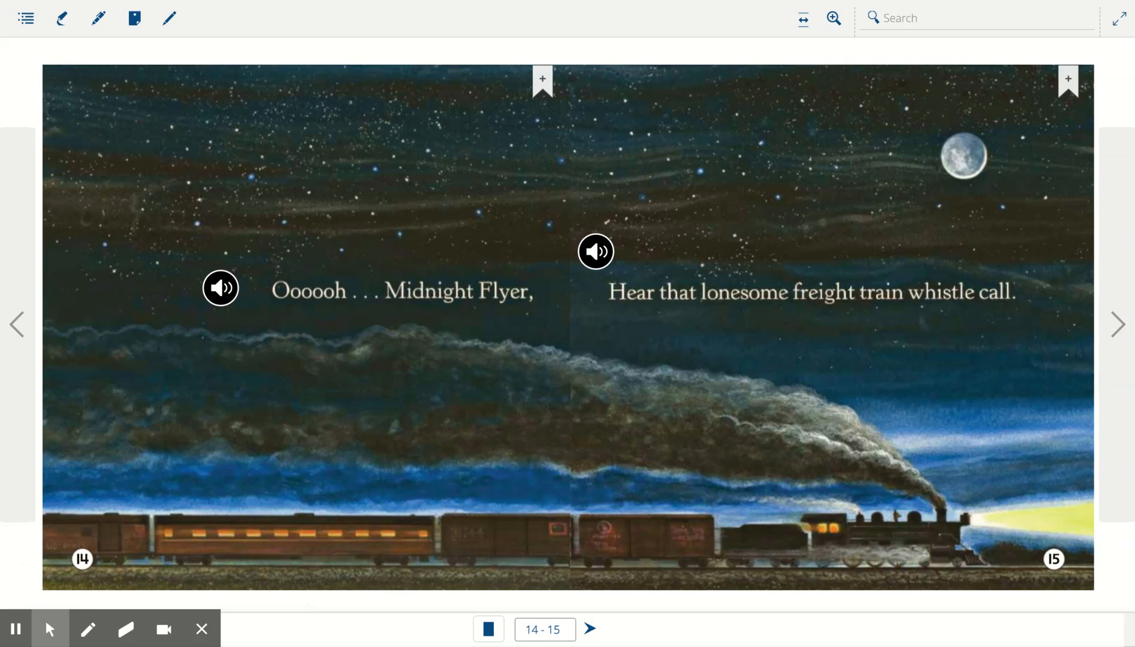
{"action": "left_click", "coordinate": [595, 252]}
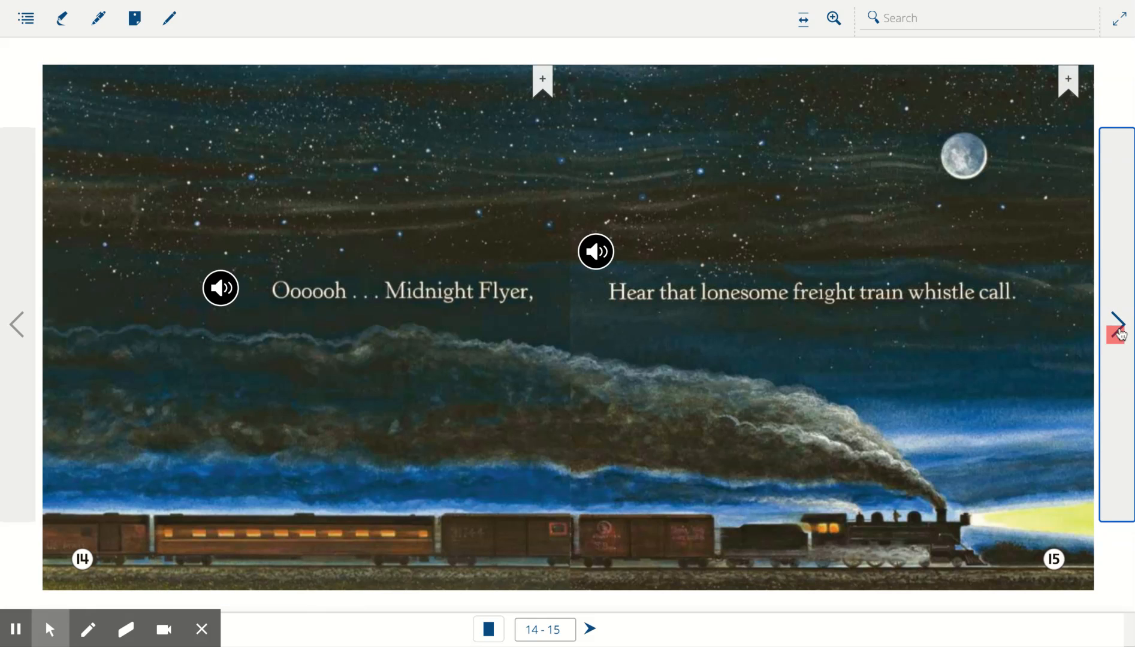
Turn to pages 16-17 and play the cigar box and watch verses.
{"action": "left_click", "coordinate": [1116, 325]}
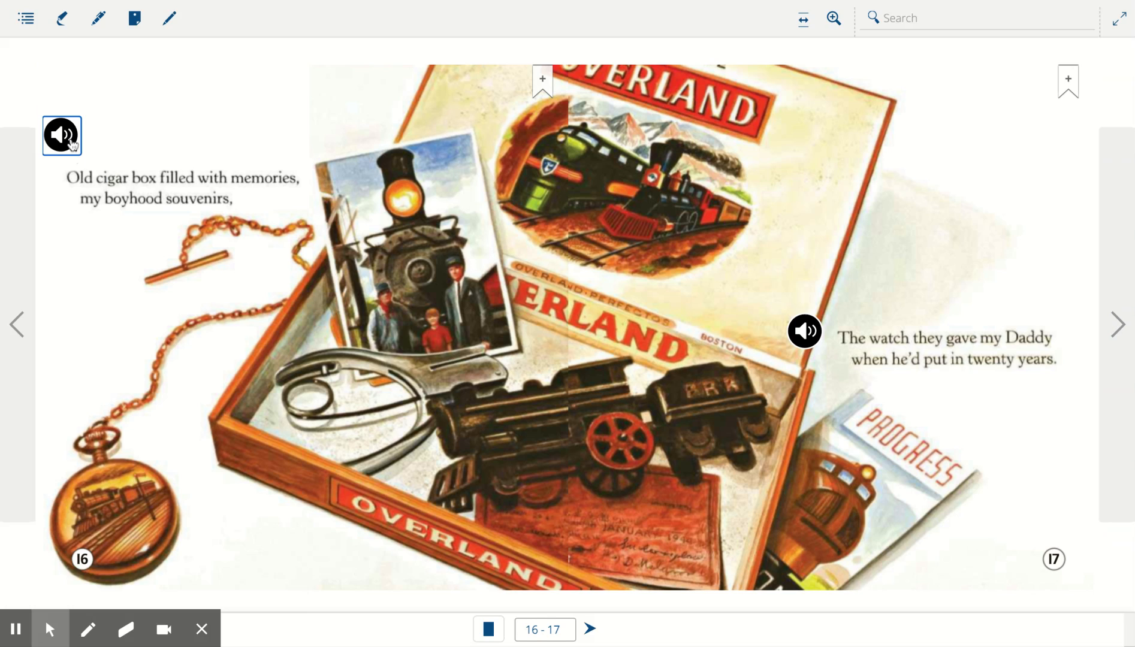
{"action": "left_click", "coordinate": [61, 136]}
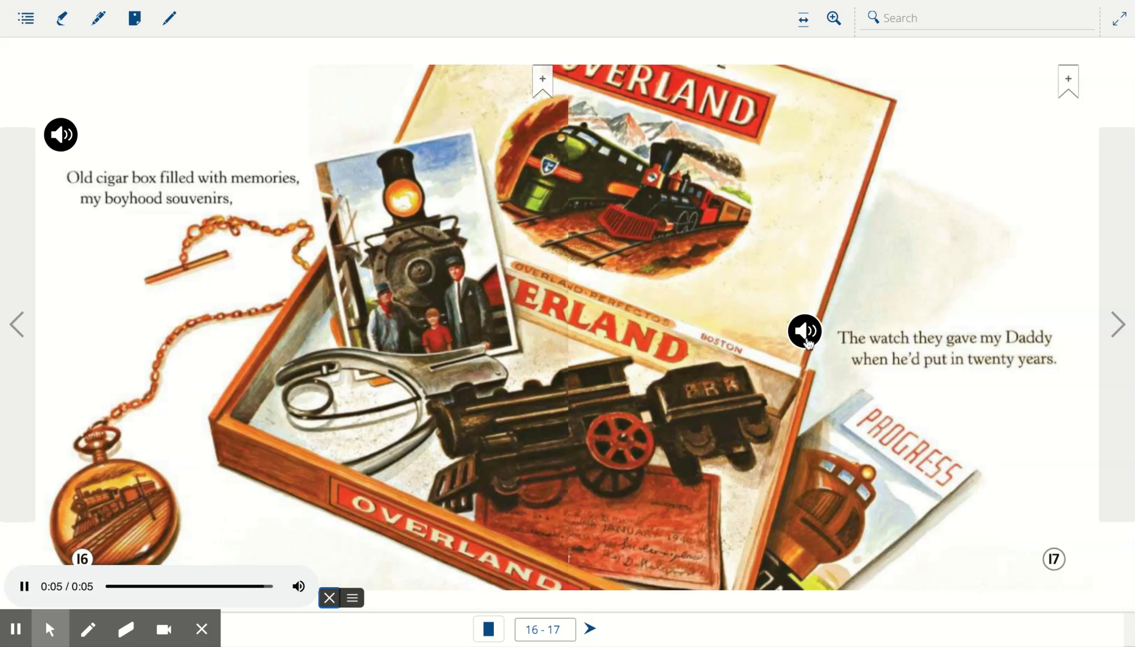
{"action": "left_click", "coordinate": [805, 332]}
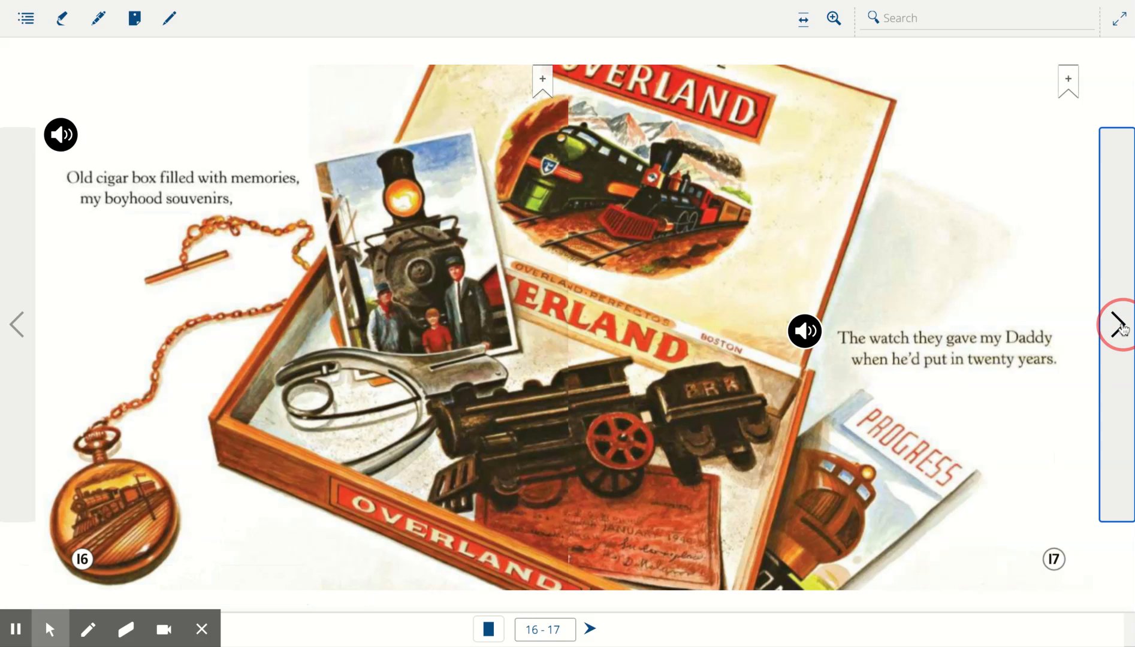
Play the flattened pennies narration on 18-19, then the ticket punch and union dues card on 20-21.
{"action": "left_click", "coordinate": [1117, 323]}
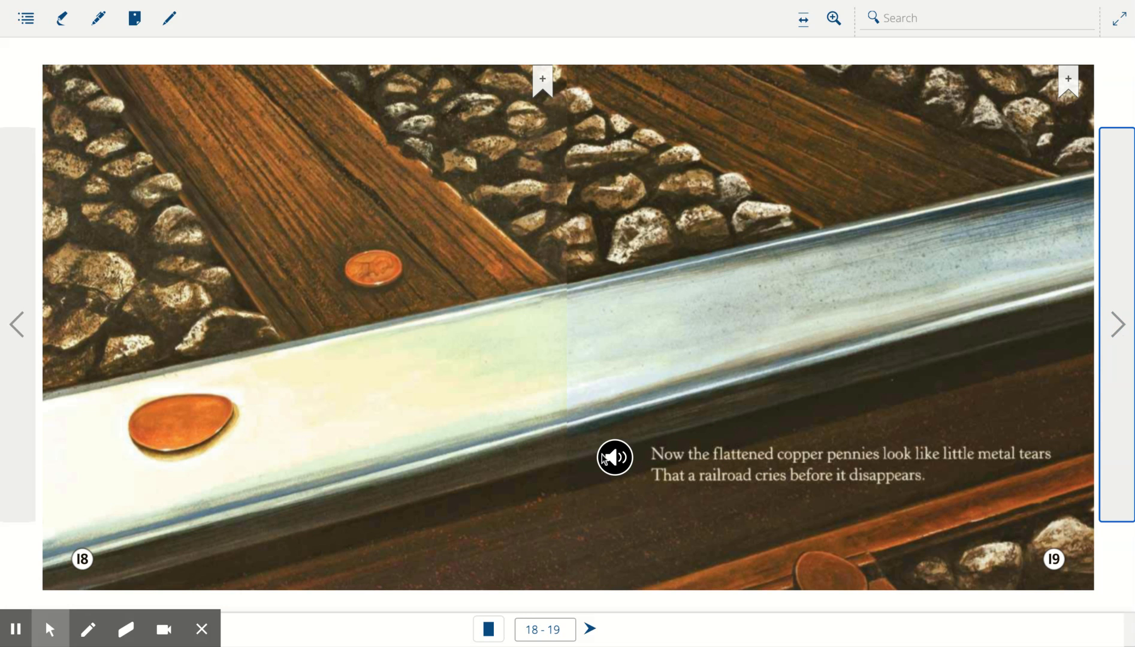
{"action": "left_click", "coordinate": [614, 457]}
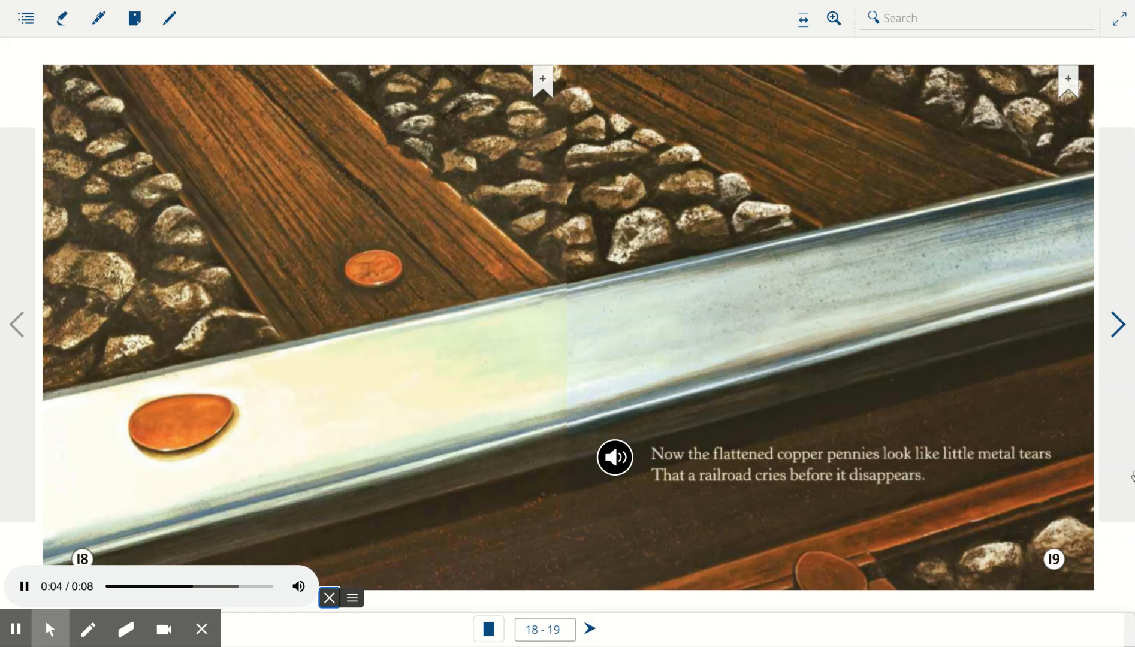
{"action": "mouse_move", "coordinate": [1121, 339]}
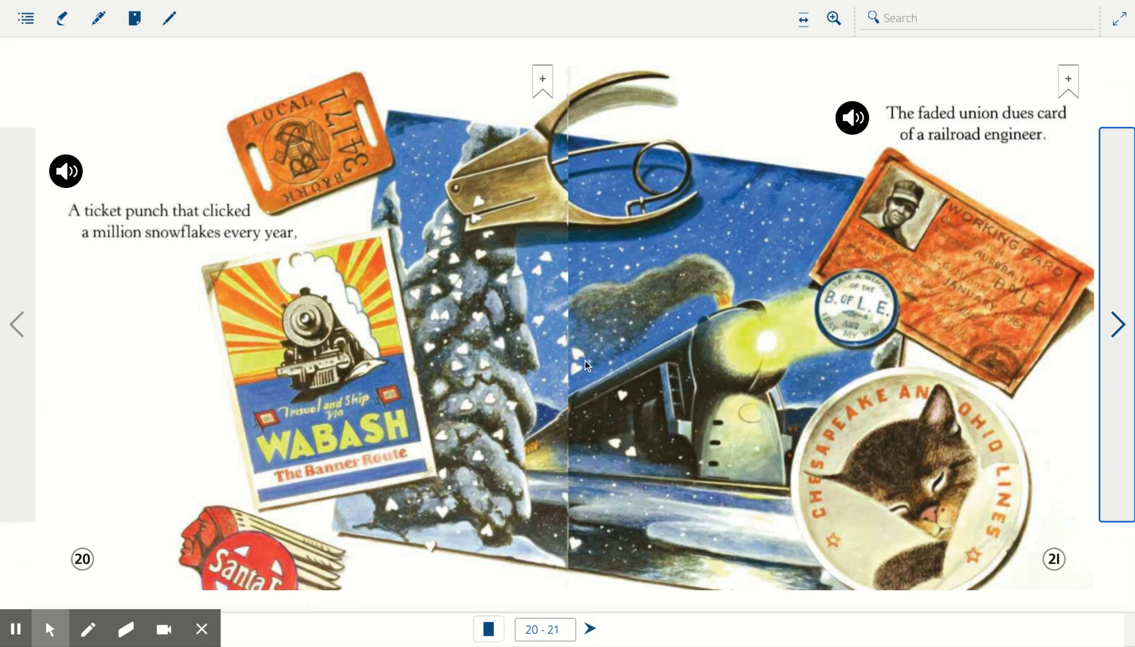
{"action": "left_click", "coordinate": [64, 171]}
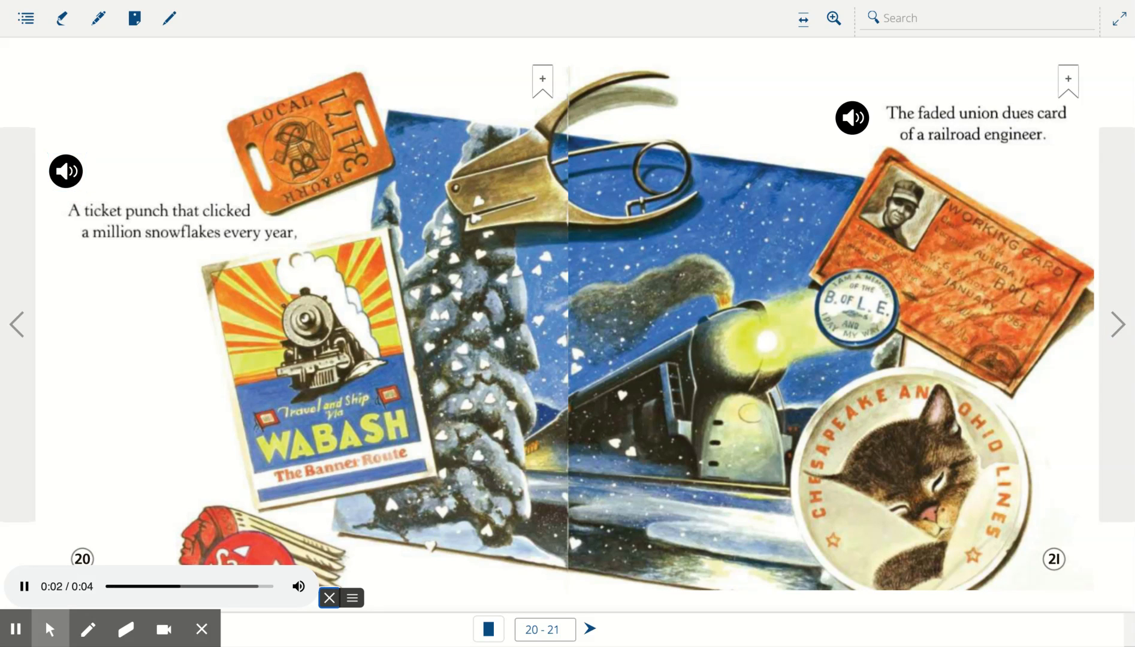
{"action": "mouse_move", "coordinate": [774, 178]}
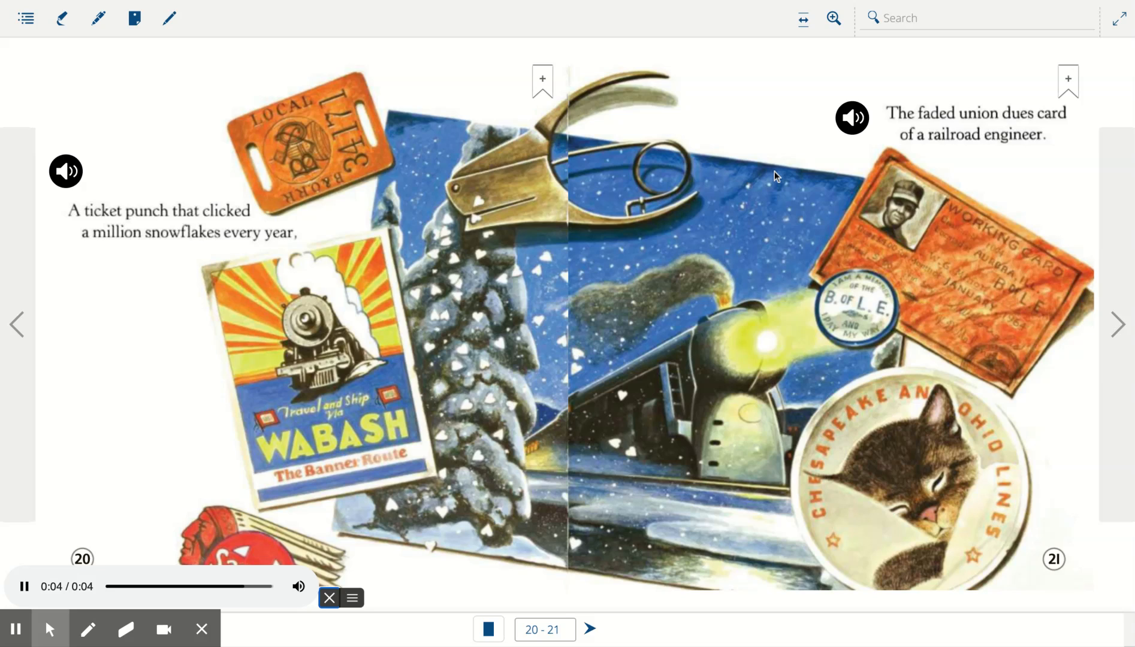
{"action": "left_click", "coordinate": [851, 118]}
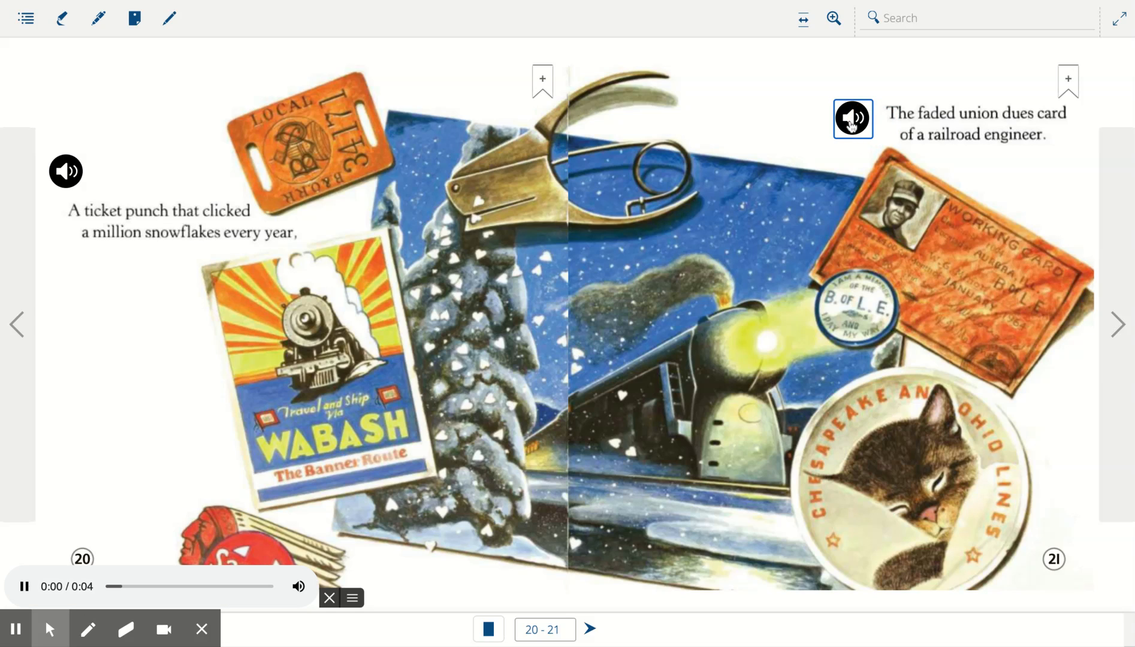
{"action": "left_click", "coordinate": [852, 117]}
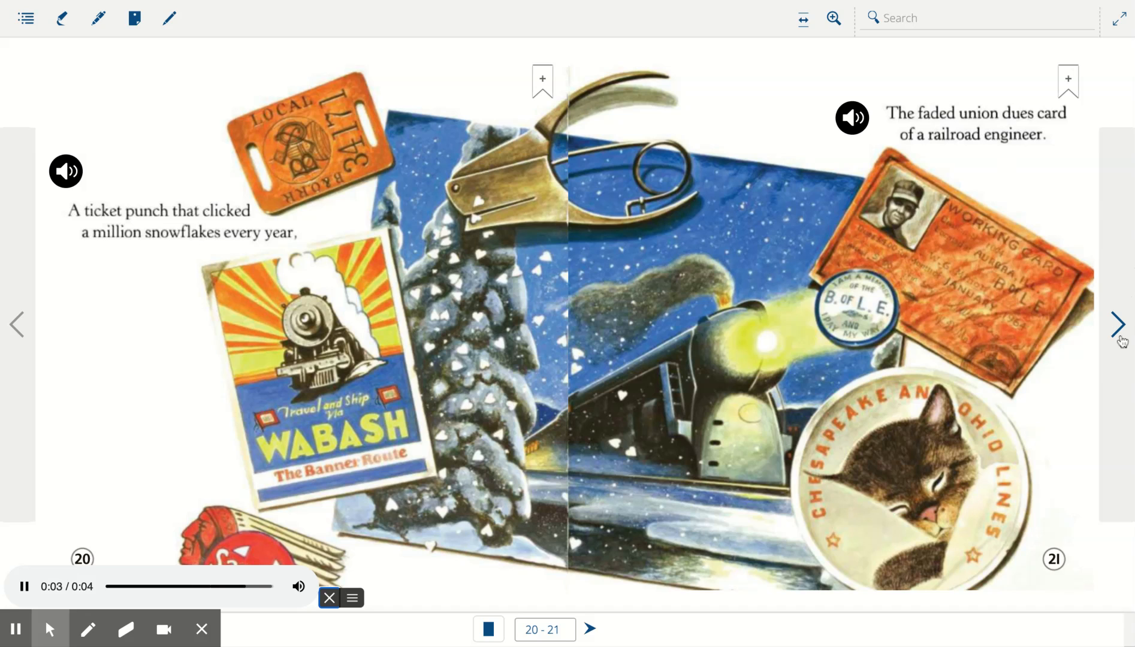
Play the railroad man's career narration on 22-23, then the brakeman narration on pages 24-25.
{"action": "left_click", "coordinate": [1118, 325]}
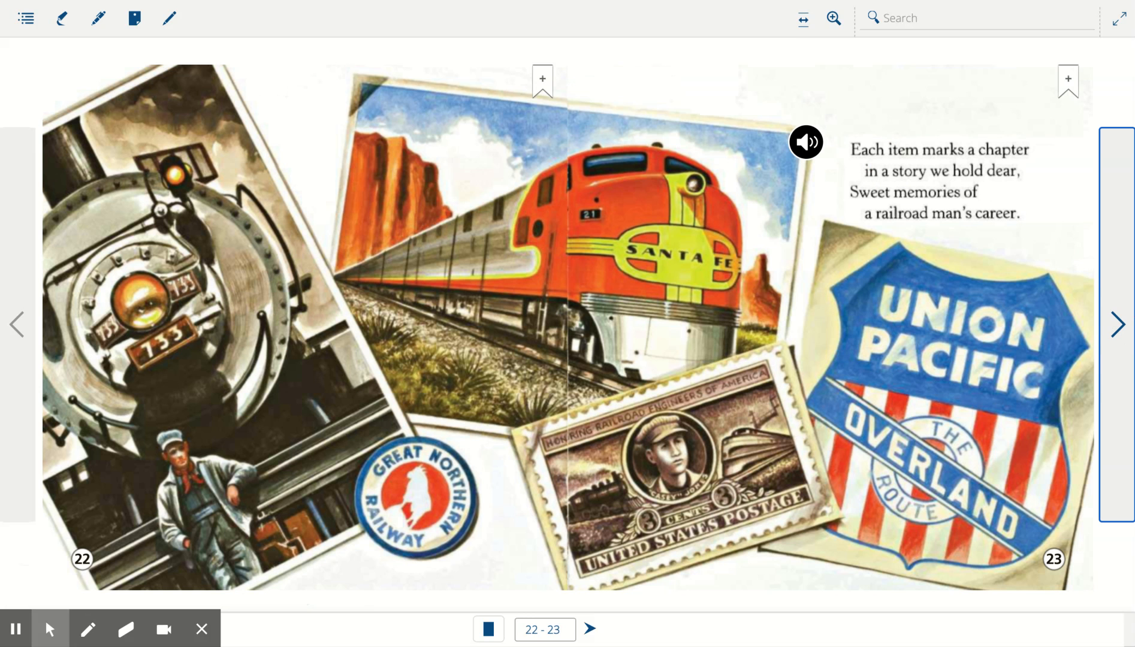
{"action": "left_click", "coordinate": [805, 141]}
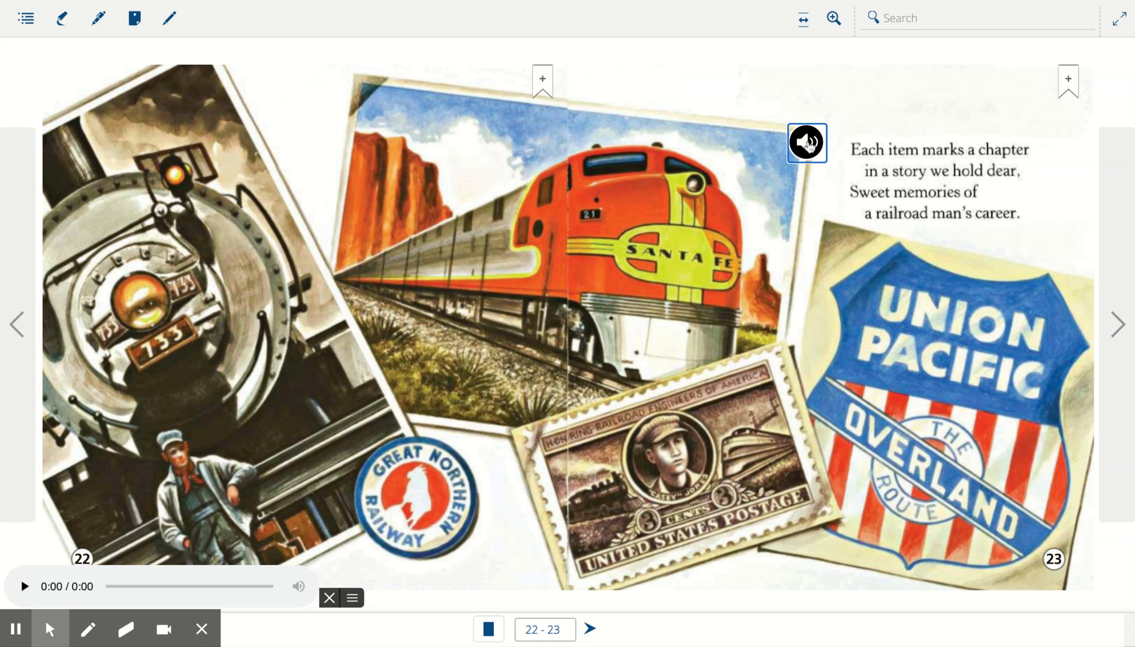
{"action": "left_click", "coordinate": [806, 141]}
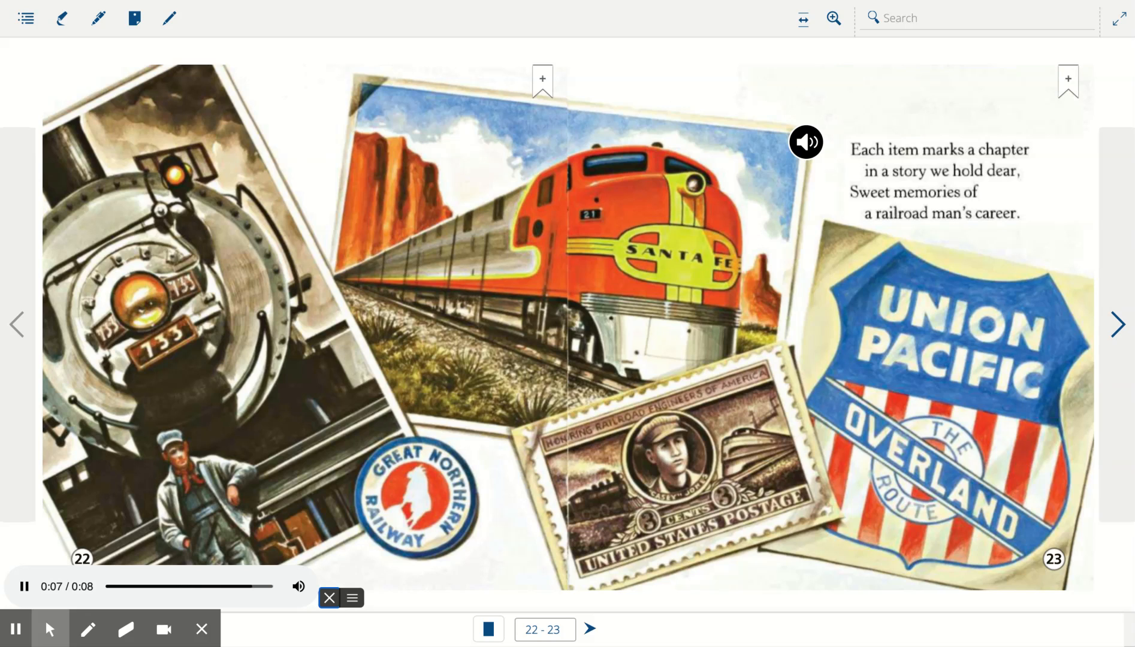
{"action": "left_click", "coordinate": [328, 597]}
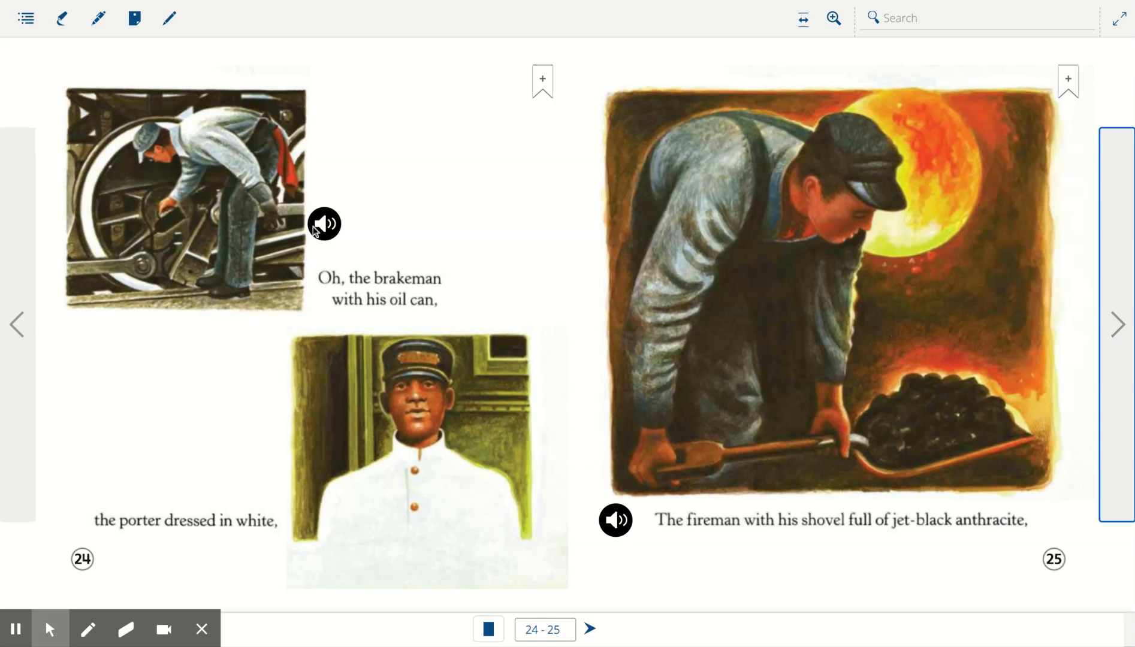
{"action": "left_click", "coordinate": [324, 222]}
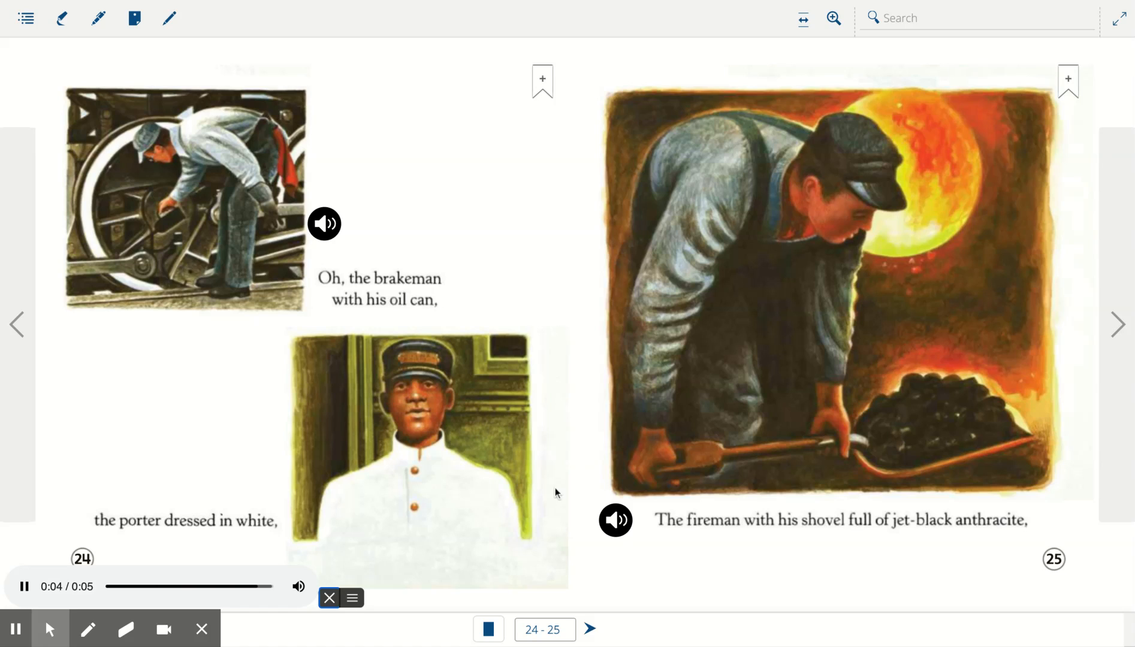
Play the fireman-and-shovel narration and the 'Gone now, like a dream' verse on the caboose spread.
{"action": "left_click", "coordinate": [615, 520]}
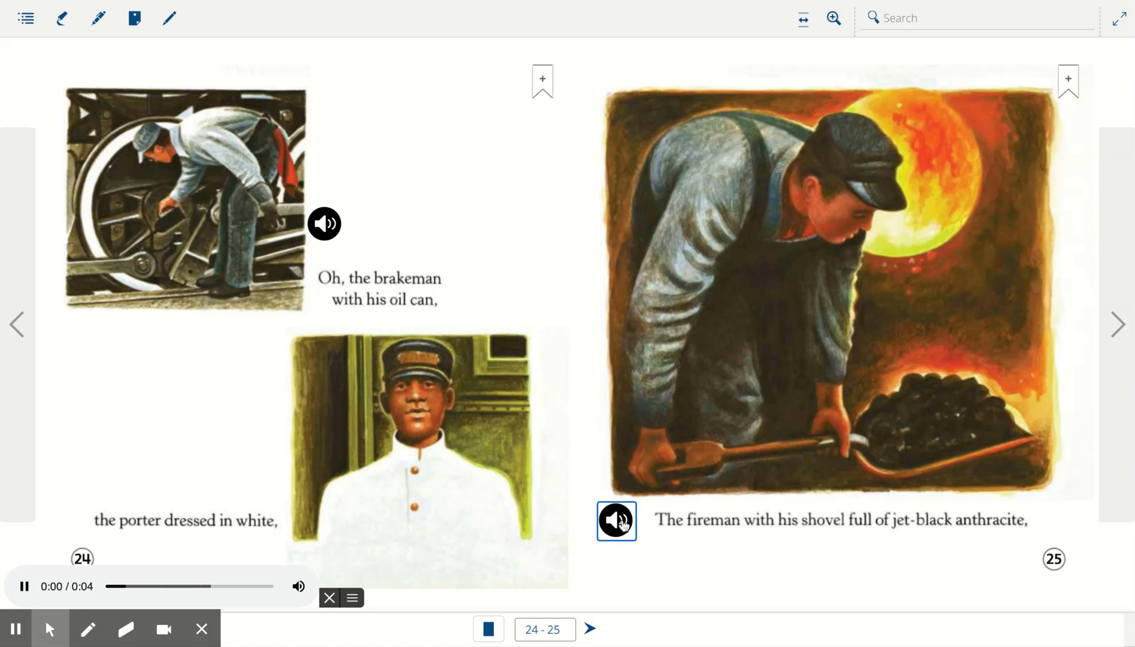
{"action": "left_click", "coordinate": [615, 520]}
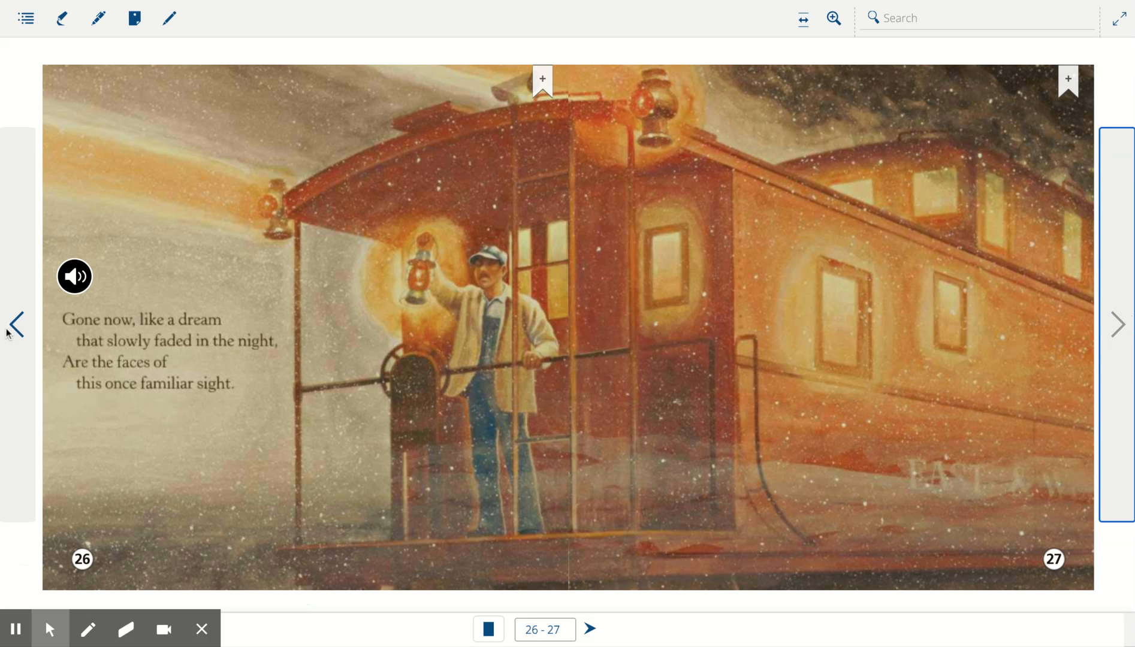
{"action": "left_click", "coordinate": [74, 276]}
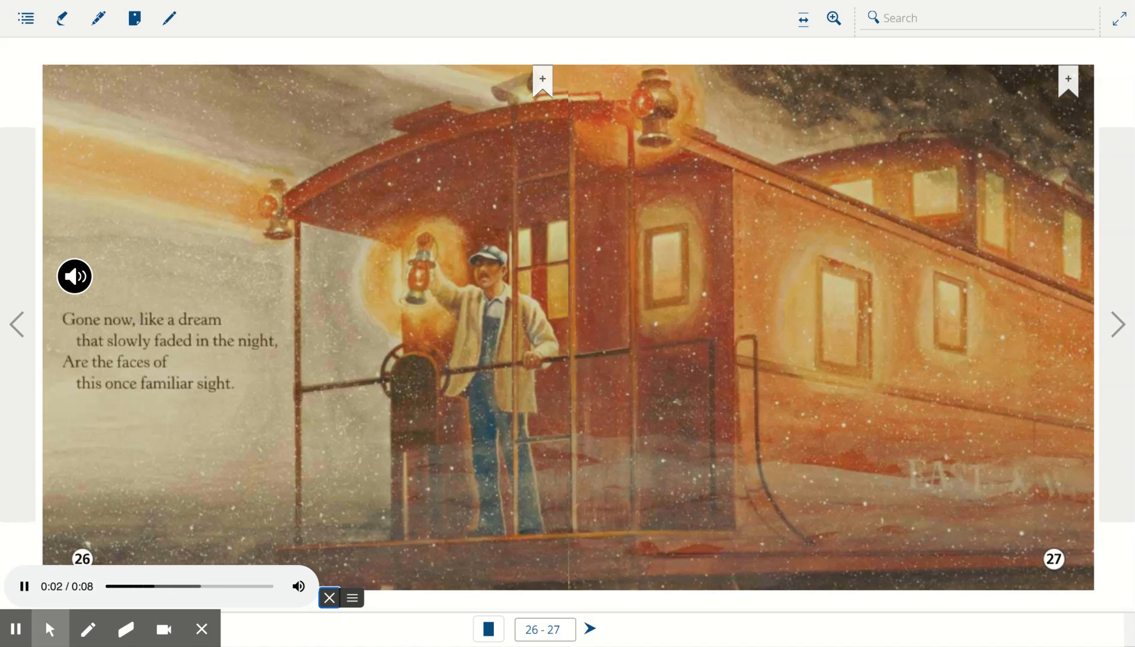
{"action": "mouse_move", "coordinate": [1116, 324]}
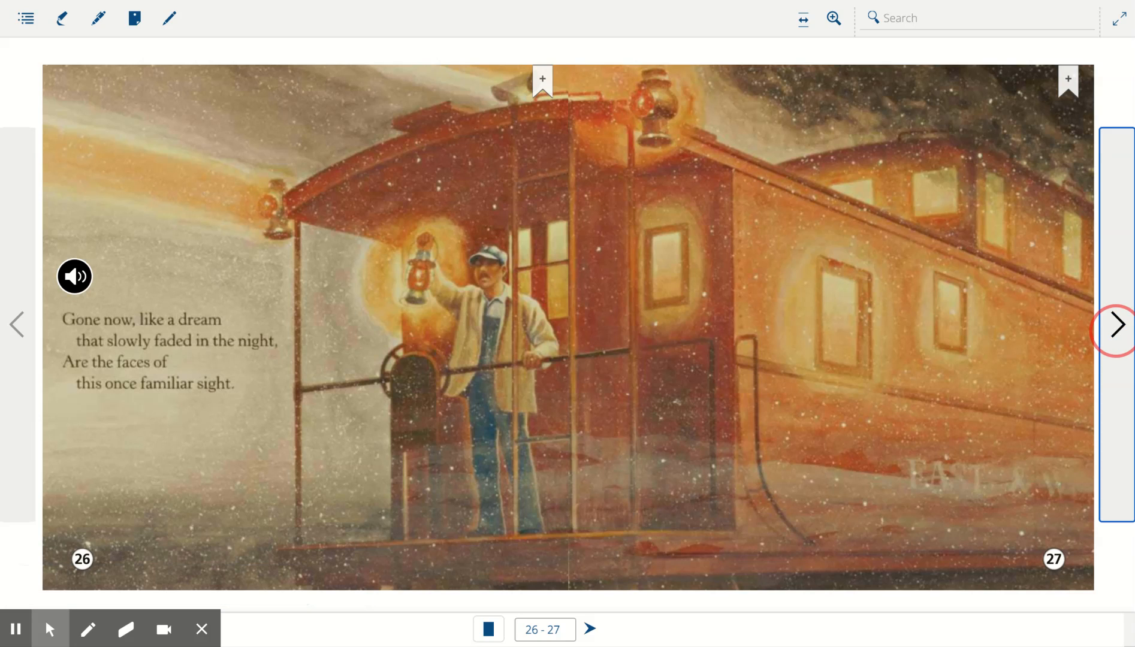
Play the diesel narration on pages 28-29, then start 'A blast of steam' on pages 30-31.
{"action": "left_click", "coordinate": [1116, 325]}
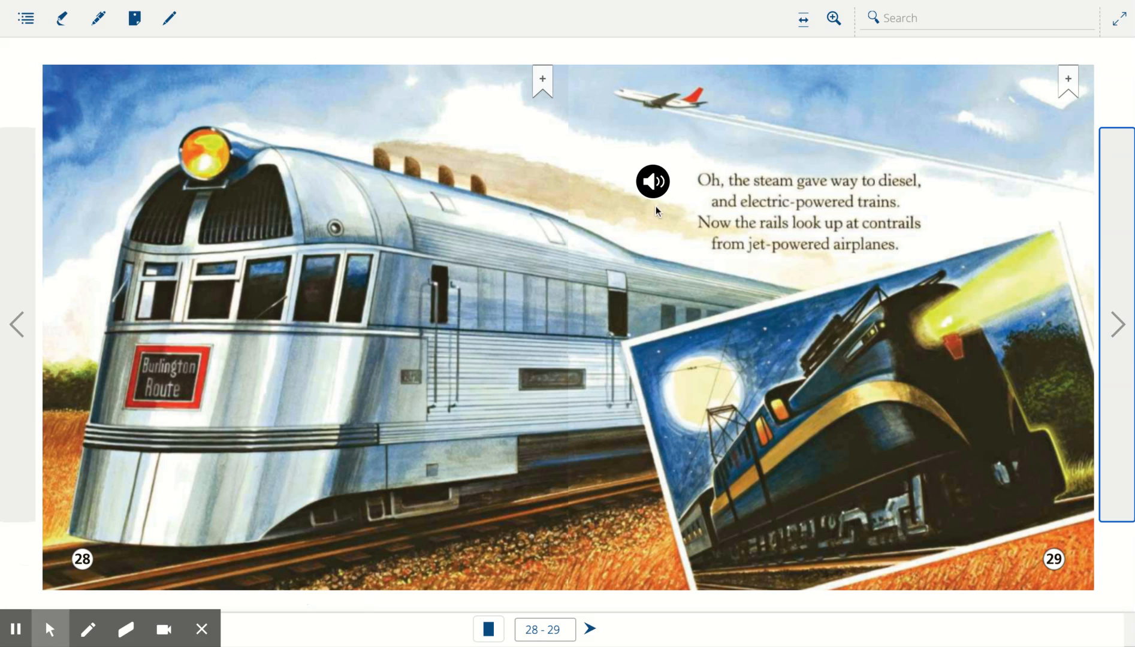
{"action": "left_click", "coordinate": [652, 181]}
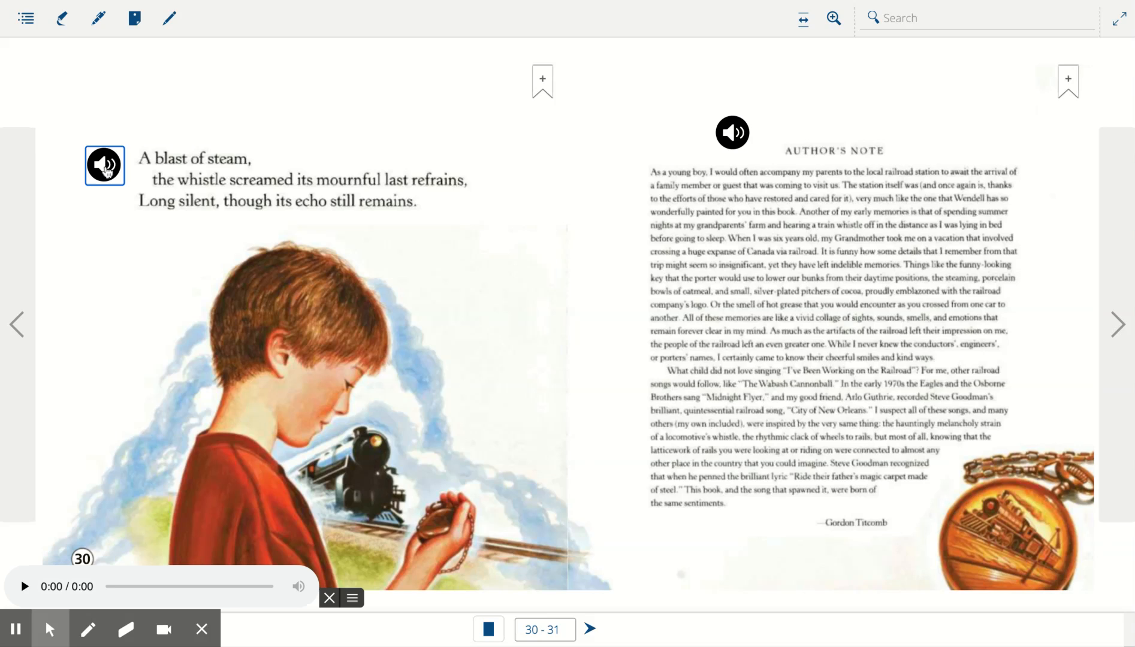
{"action": "left_click", "coordinate": [104, 165]}
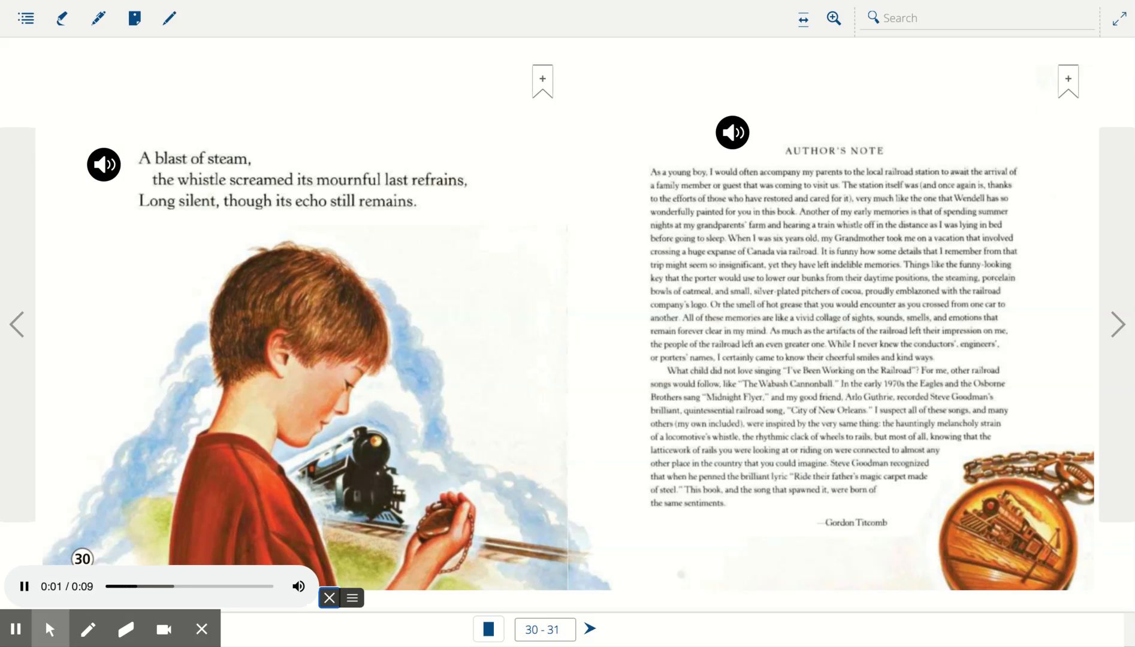